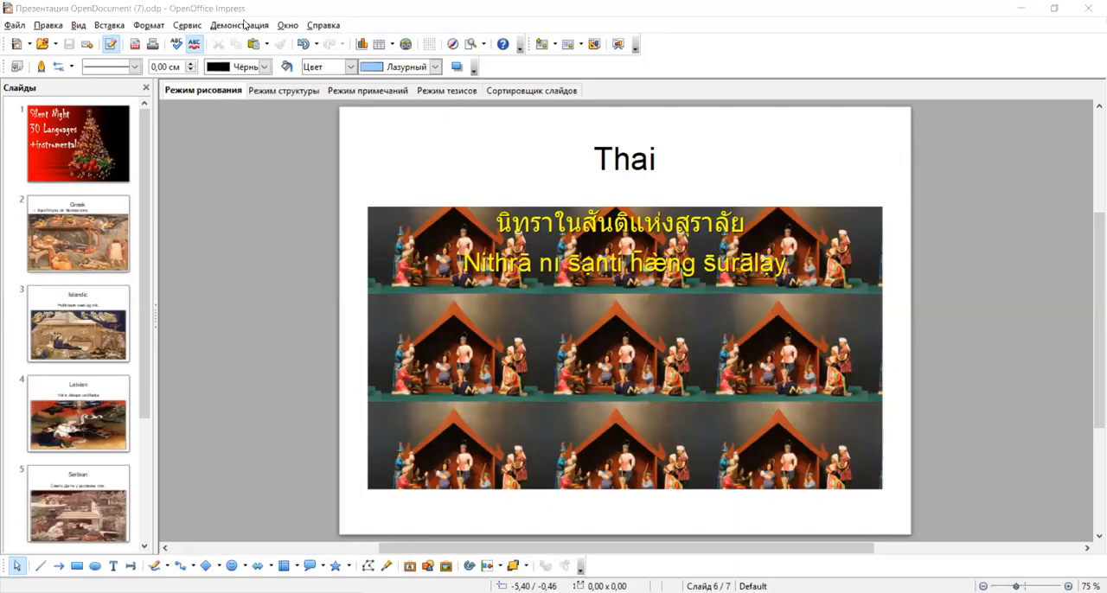
Start the 'Silent Night' presentation full-screen from the Slide Show menu, landing on the Thai slide.
{"action": "left_click", "coordinate": [238, 24]}
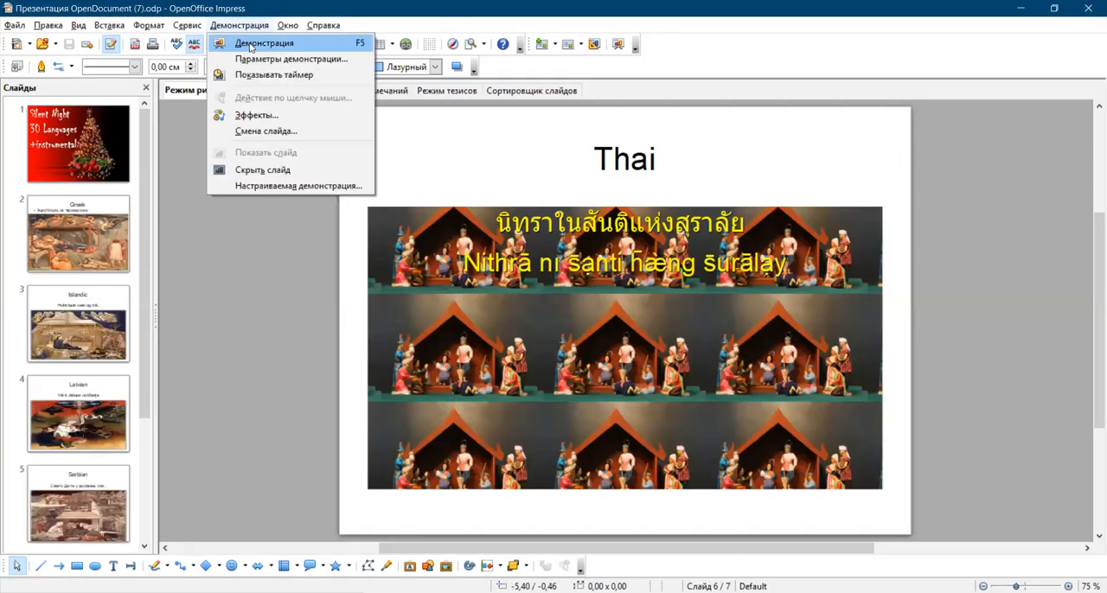
{"action": "left_click", "coordinate": [262, 41]}
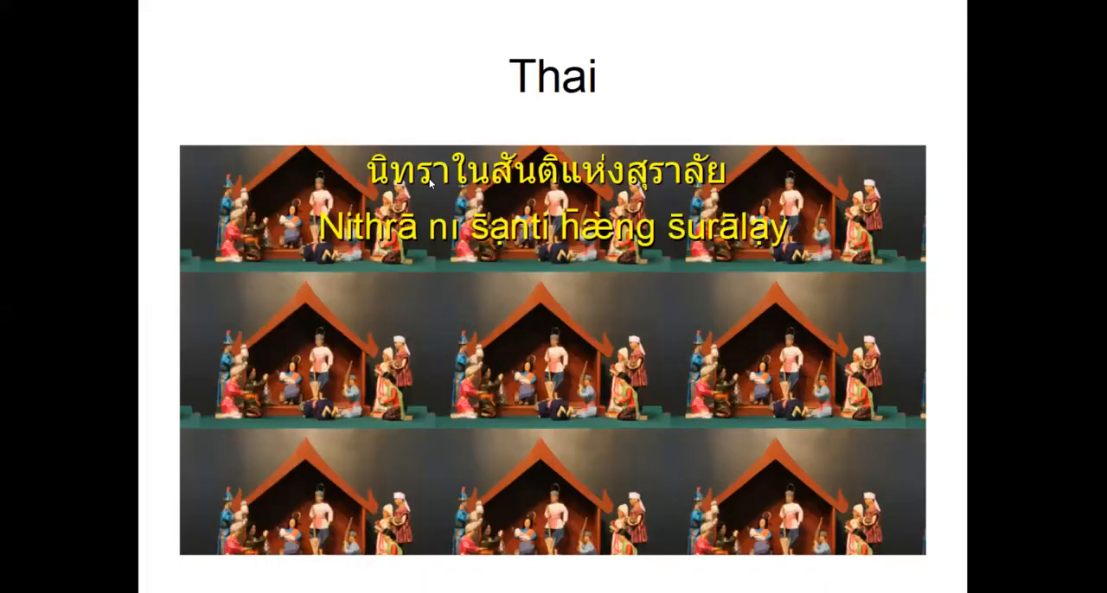
Jump the running show back to the 'Silent Night 30 Languages +instrumental' title slide.
{"action": "right_click", "coordinate": [432, 181]}
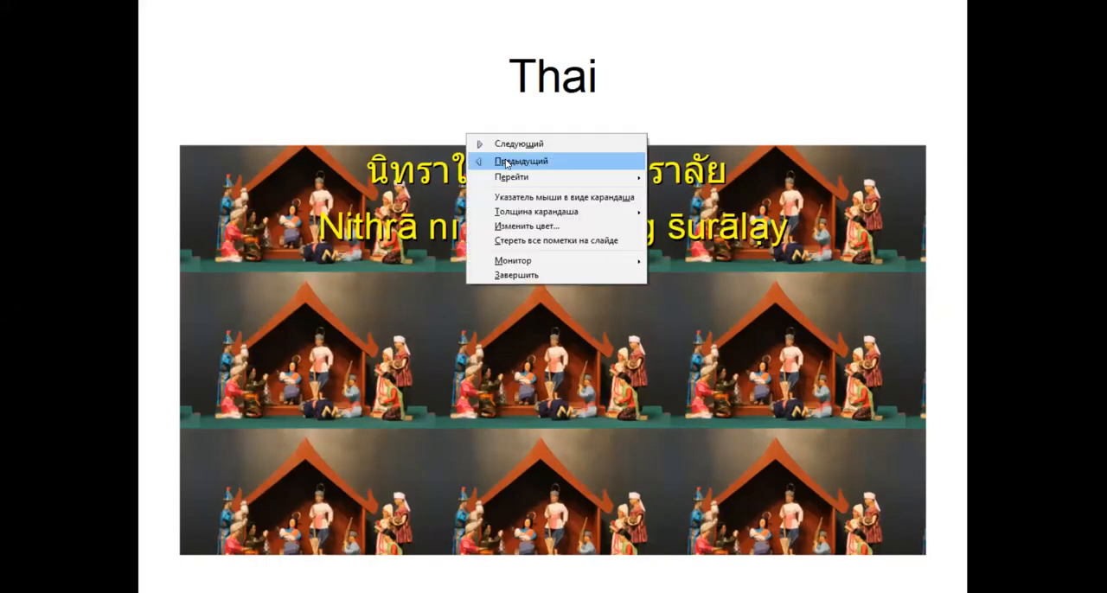
{"action": "mouse_move", "coordinate": [512, 177]}
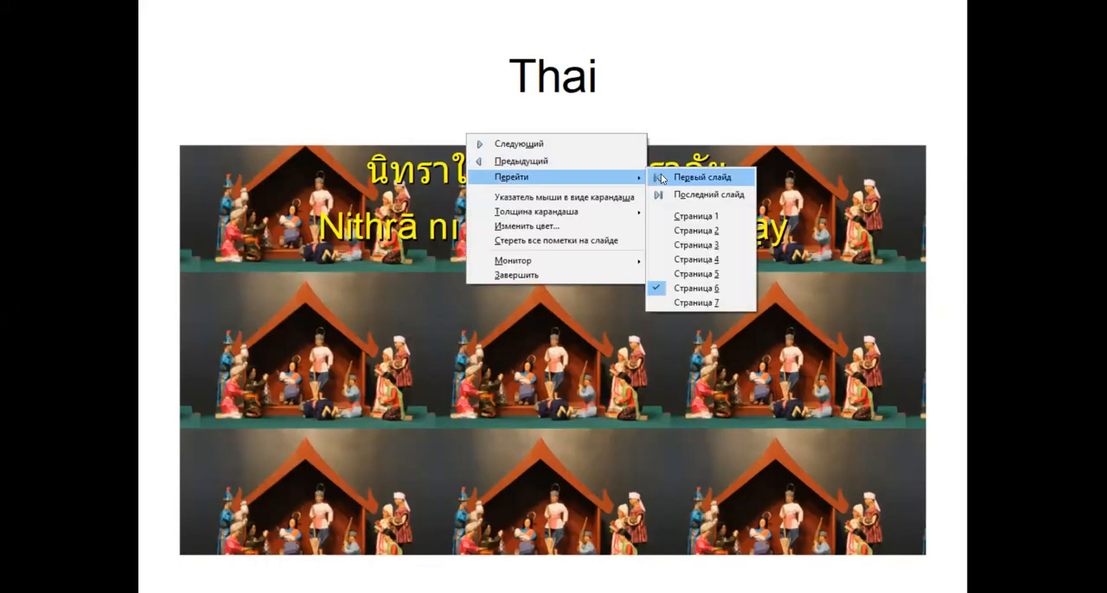
{"action": "left_click", "coordinate": [700, 177]}
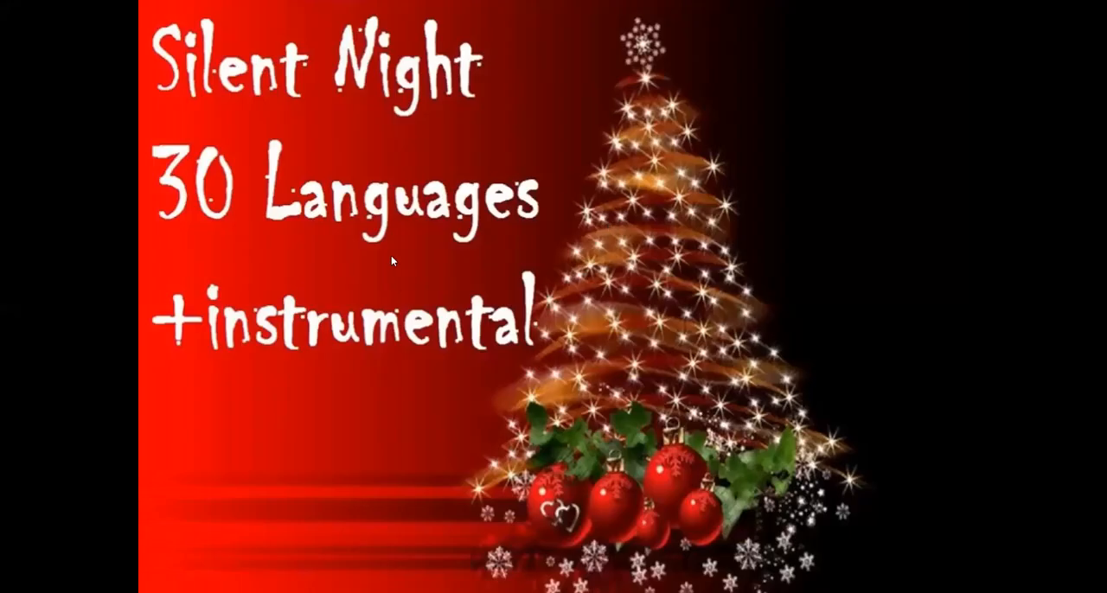
{"action": "mouse_move", "coordinate": [240, 195]}
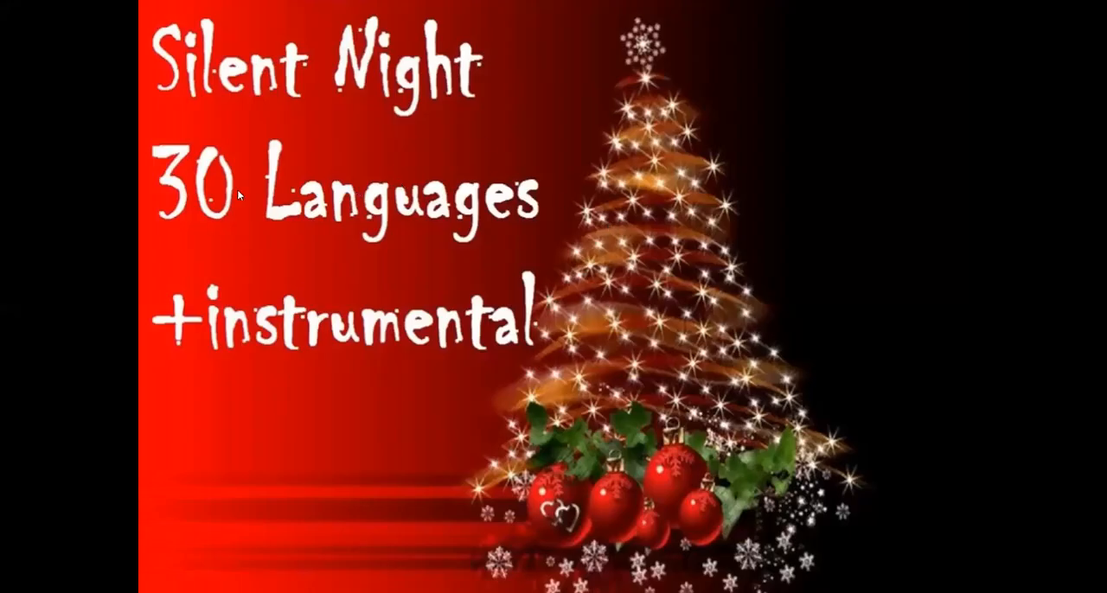
{"action": "mouse_move", "coordinate": [360, 249]}
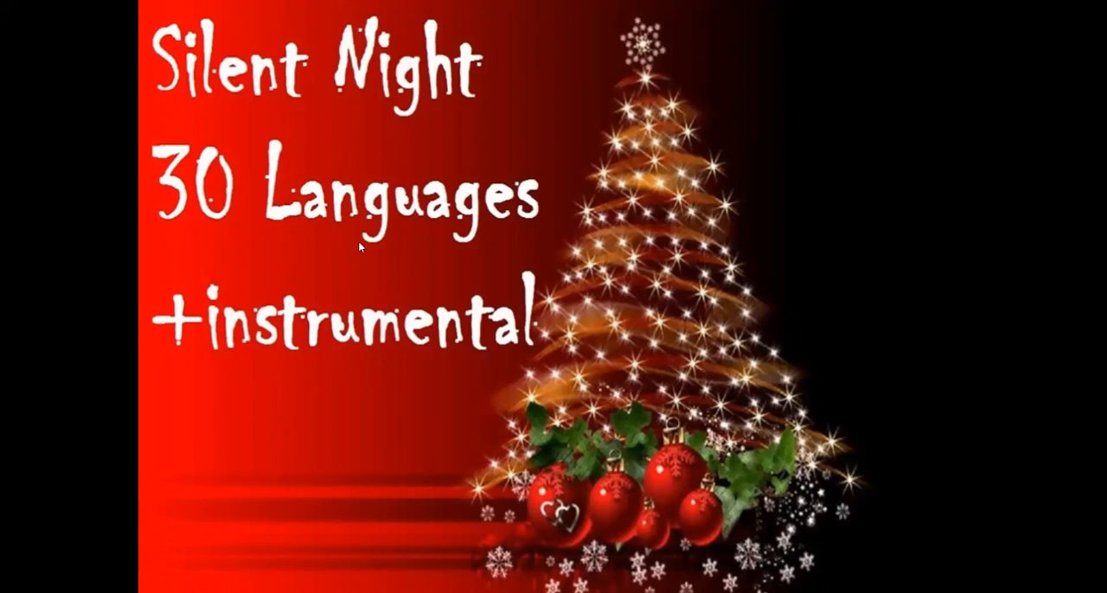
{"action": "mouse_move", "coordinate": [391, 297]}
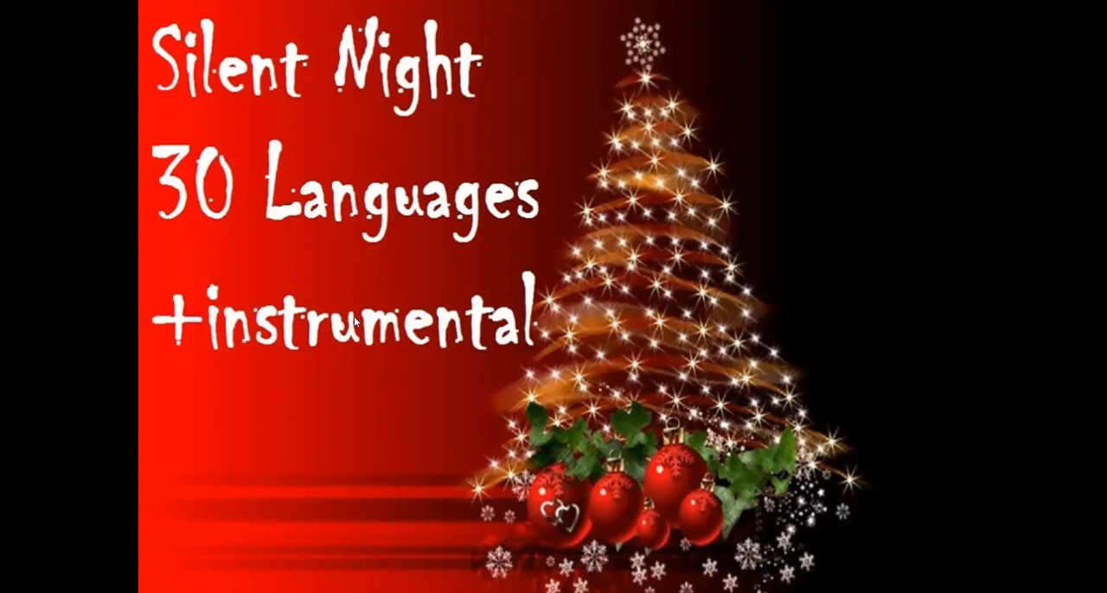
{"action": "mouse_move", "coordinate": [394, 363]}
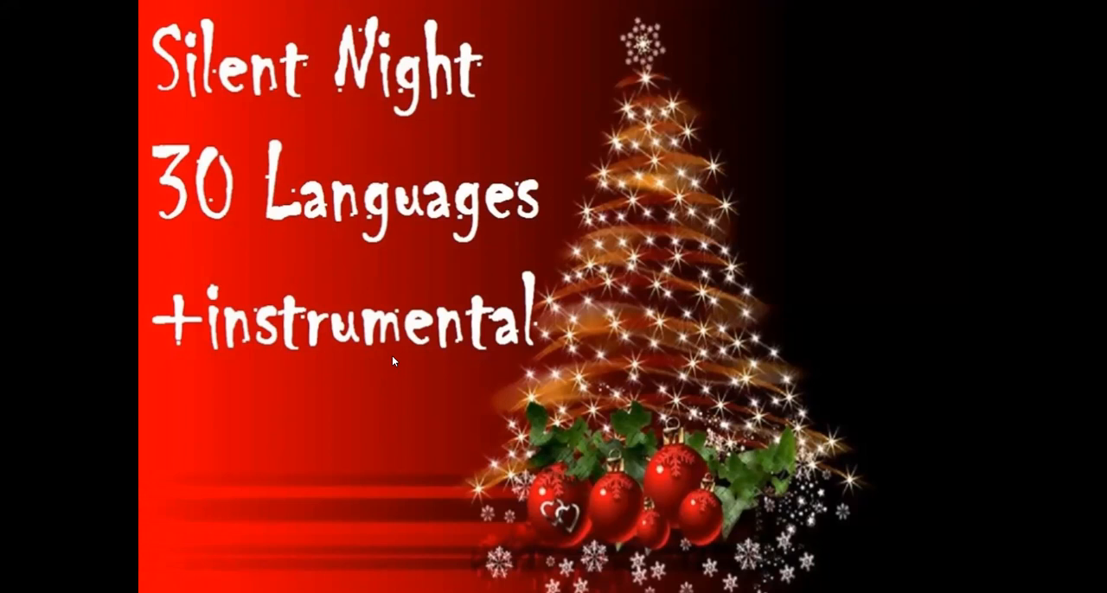
{"action": "mouse_move", "coordinate": [401, 363]}
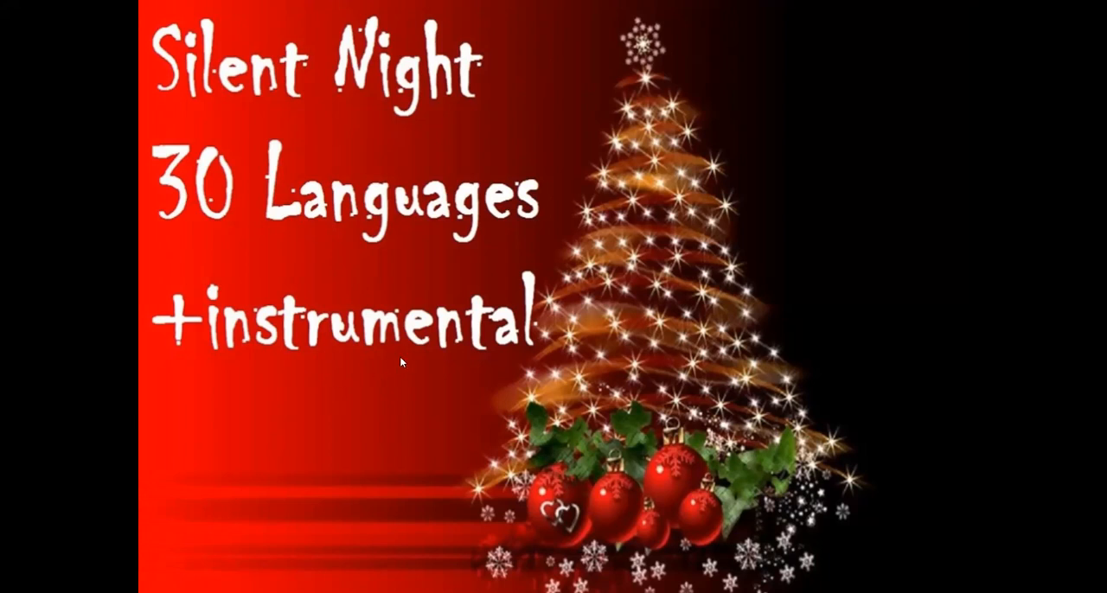
Advance the show one slide to the Greek slide with its nativity fresco.
{"action": "right_click", "coordinate": [401, 363]}
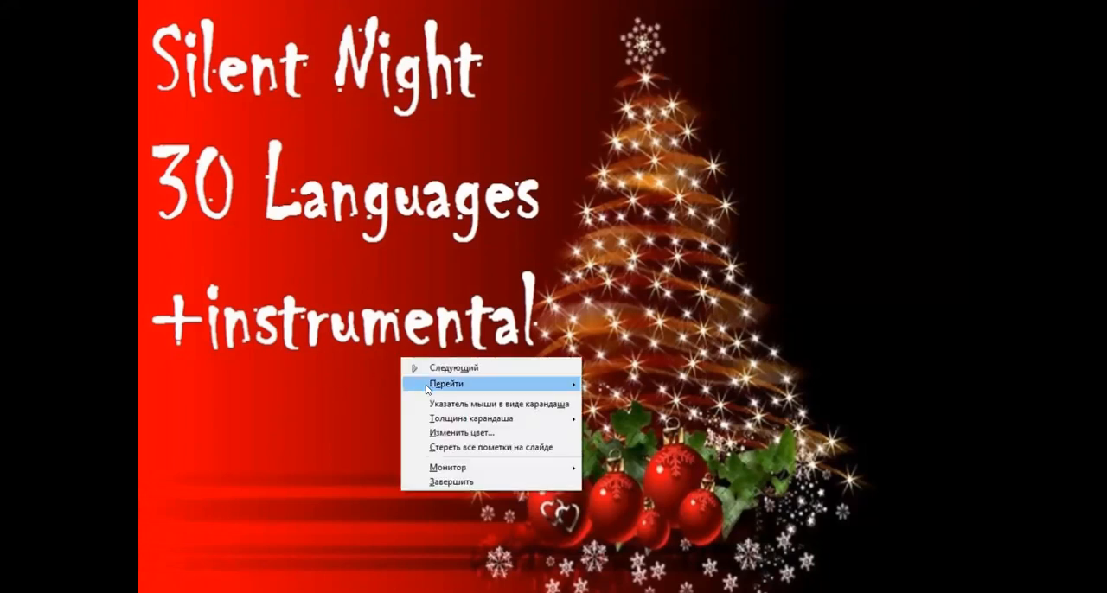
{"action": "mouse_move", "coordinate": [439, 395]}
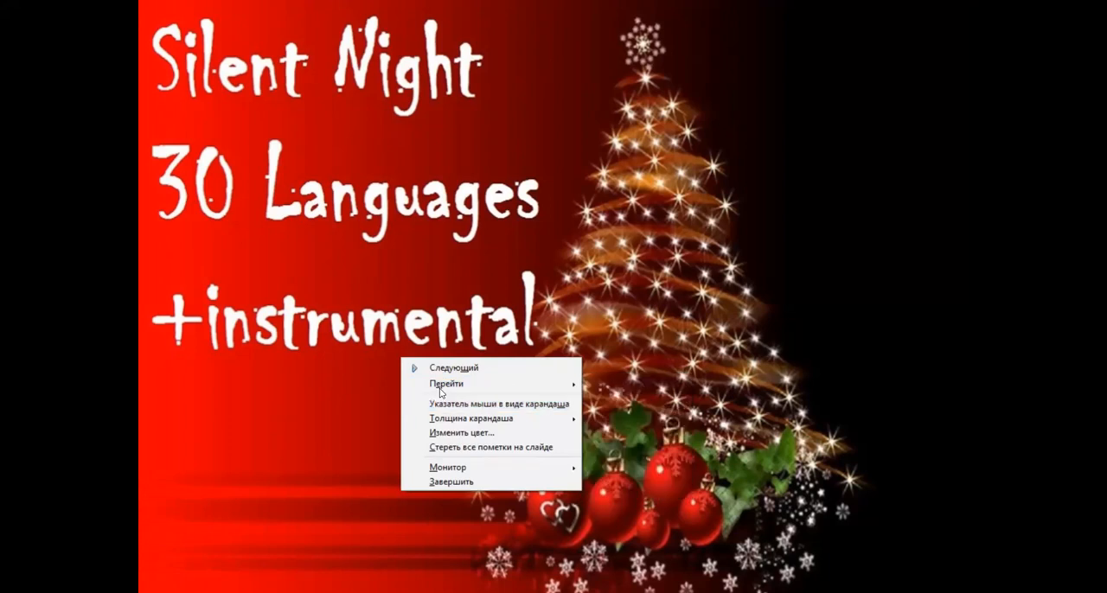
{"action": "left_click", "coordinate": [447, 384]}
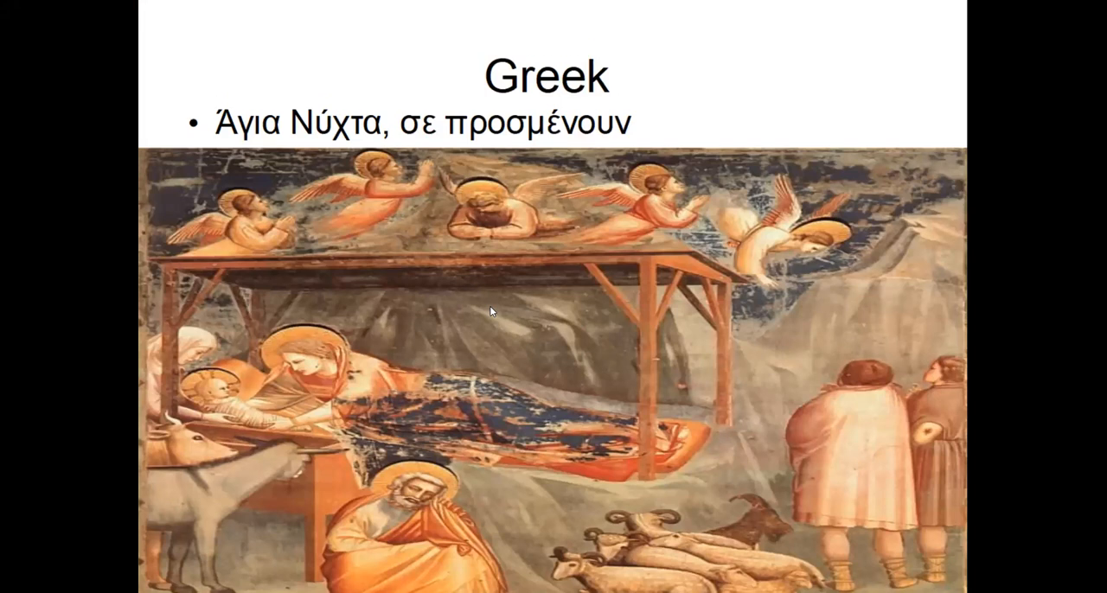
Step through the Icelandic, Serbian and Swedish slides to the black end-of-presentation screen.
{"action": "key", "text": "Right"}
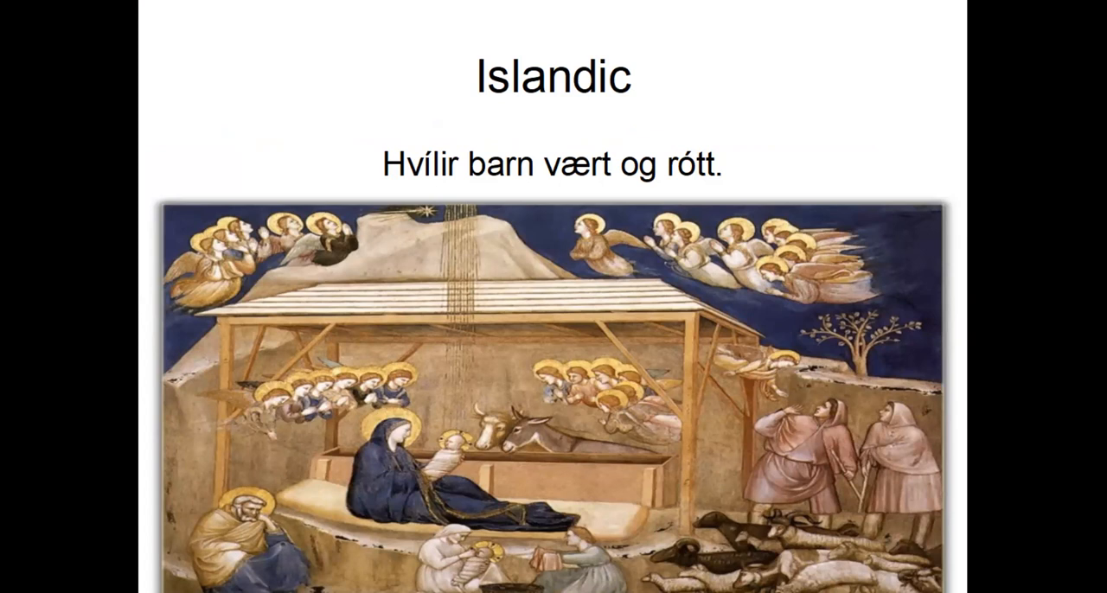
{"action": "key", "text": "right"}
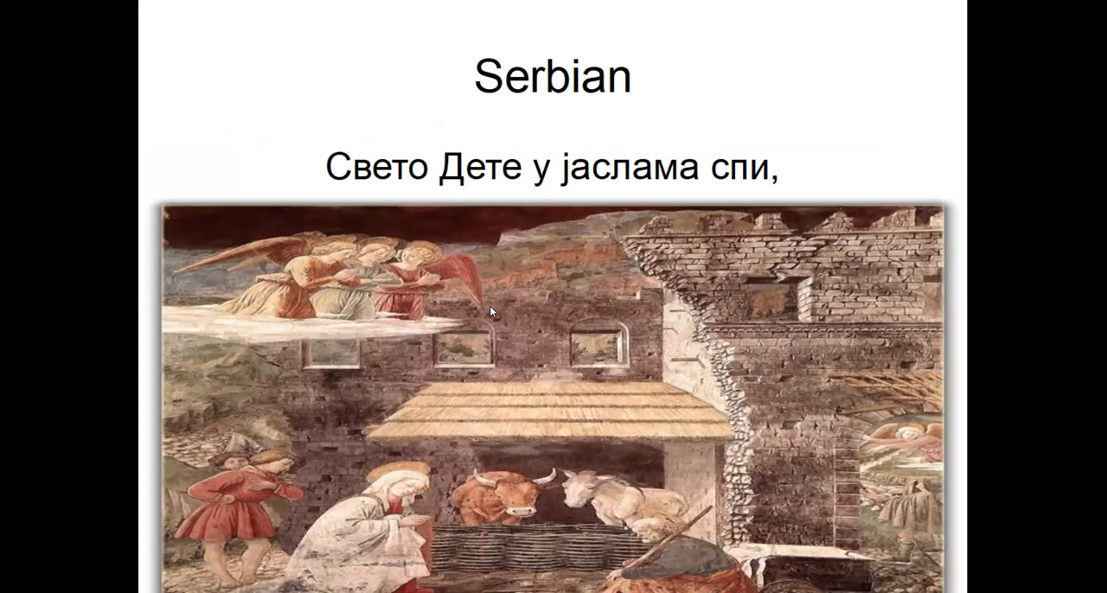
{"action": "key", "text": "right"}
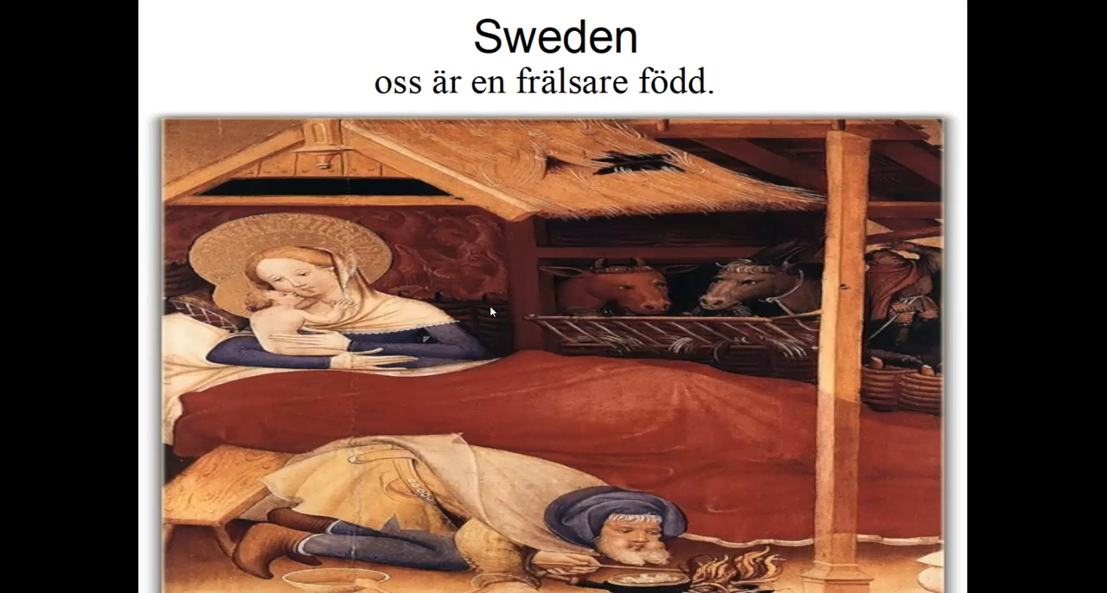
{"action": "left_click", "coordinate": [491, 312]}
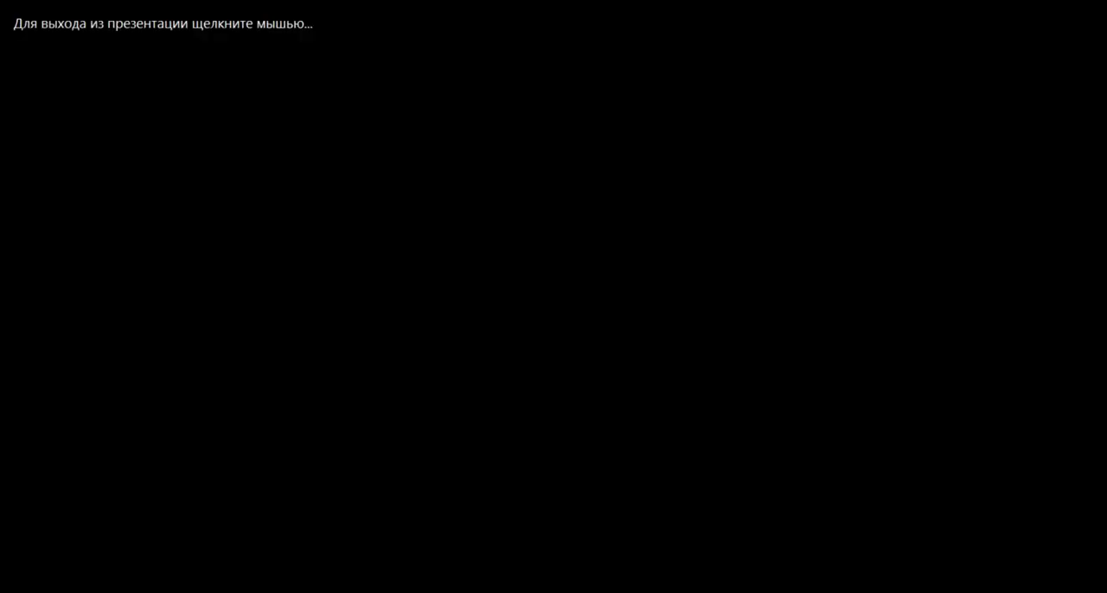